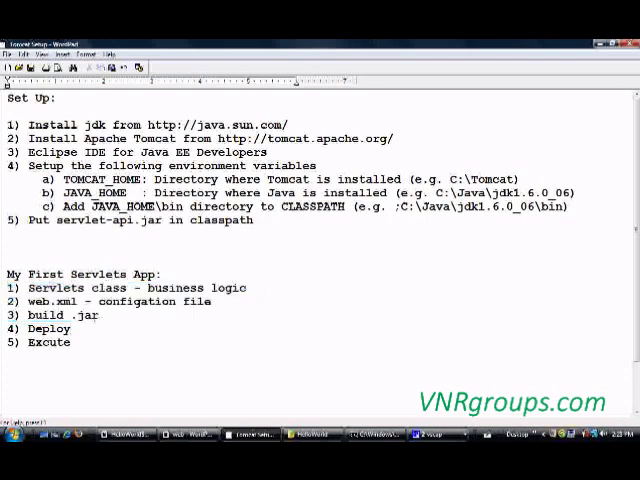
Change the WordPad note's step 3 from 'build .jar' to 'build .war'
type("war")
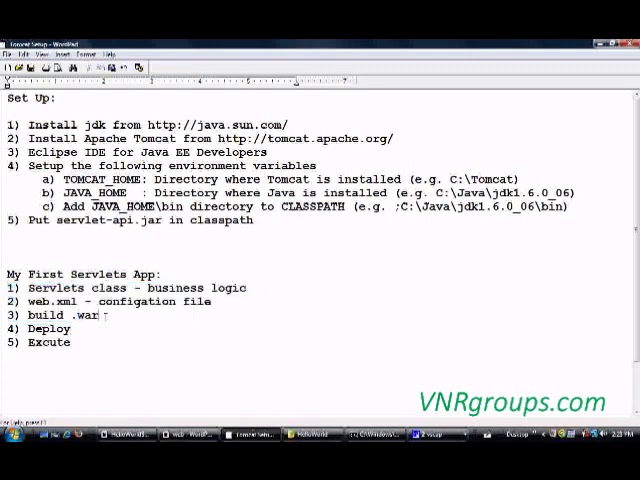
double_click(50, 315)
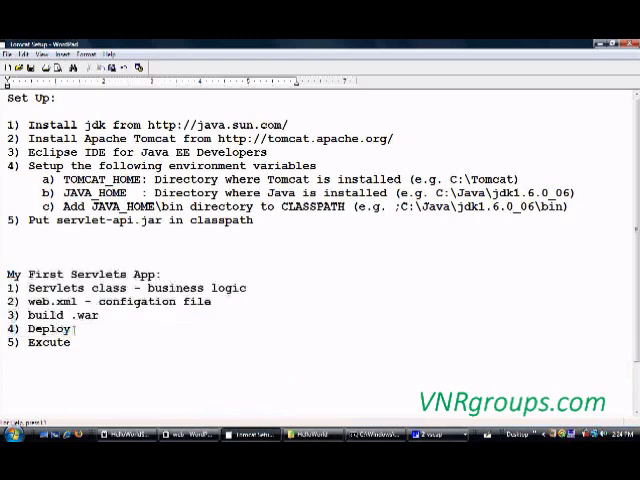
double_click(48, 328)
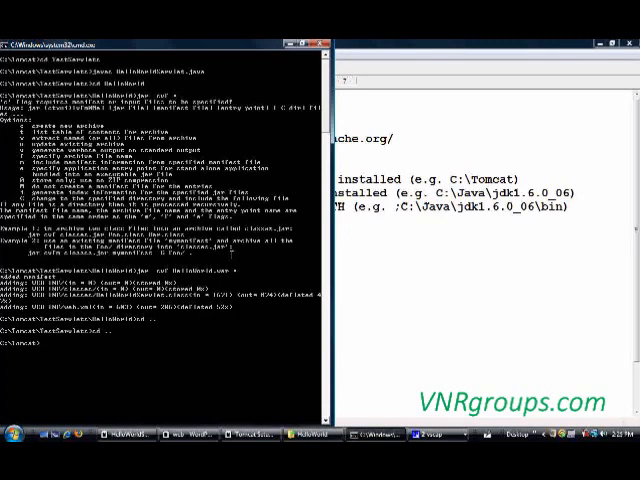
Launch the Tomcat server from the Command Prompt with the 'start' command
type("start")
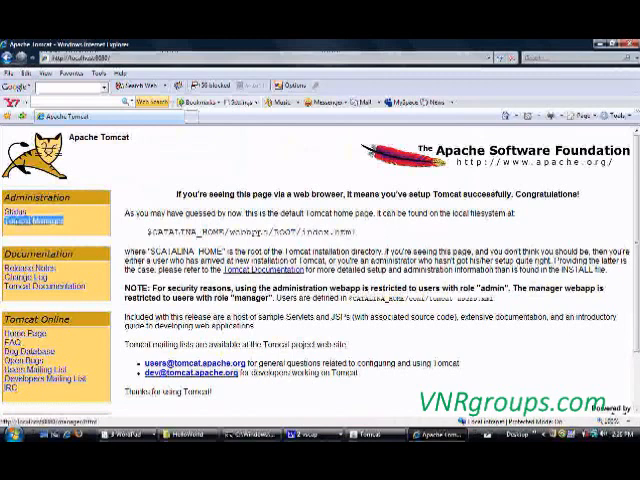
left_click(40, 203)
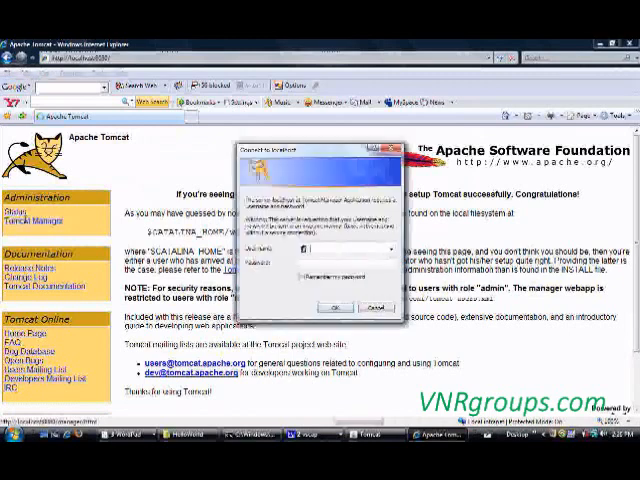
type("tomcat")
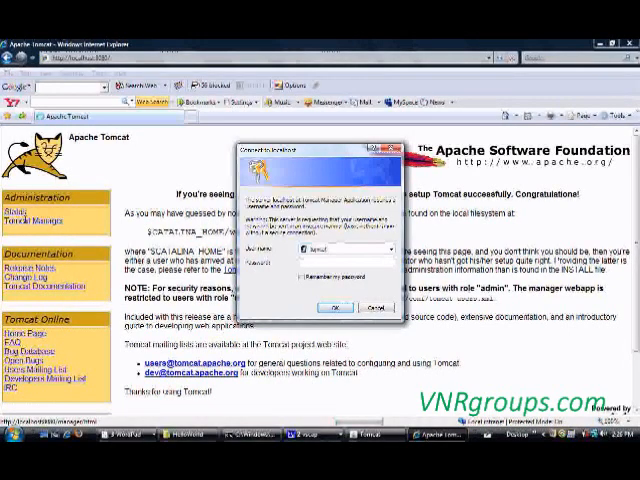
type("password")
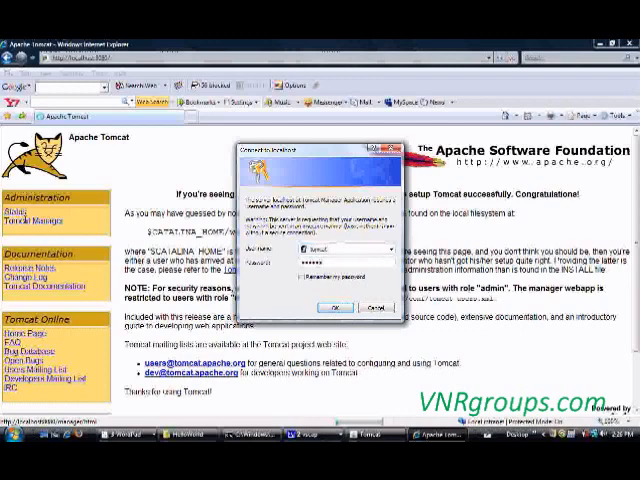
left_click(336, 307)
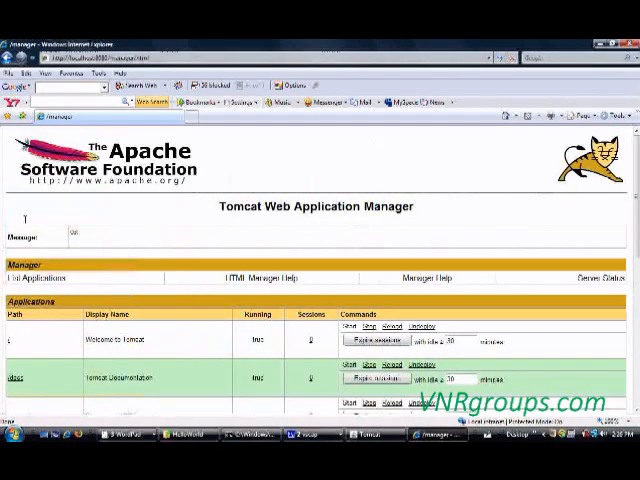
Scroll the Manager page down to the 'WAR file to deploy' section
scroll("down", 3)
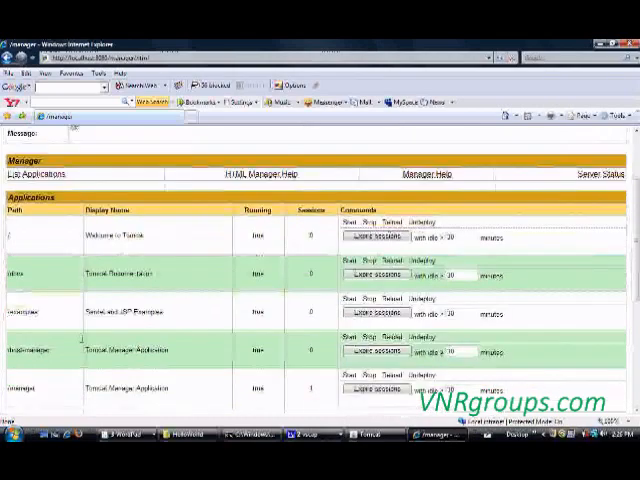
scroll("down", 3)
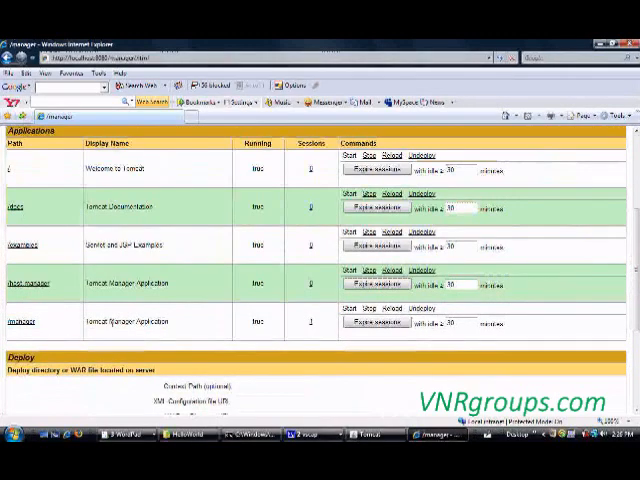
scroll("down", 3)
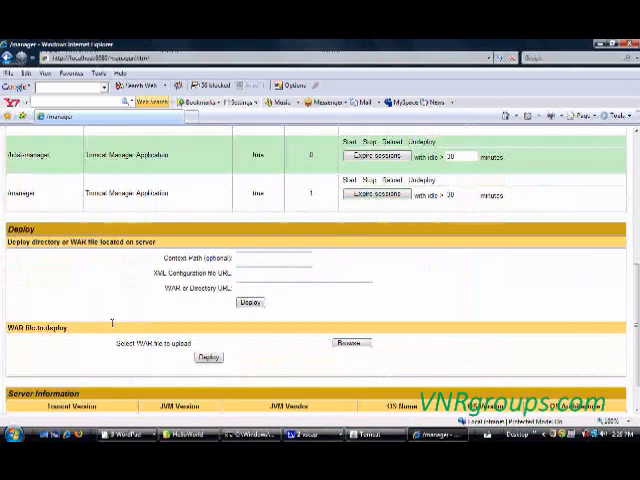
Choose HelloWorld.war as the WAR file to upload and deploy it
scroll("down", 3)
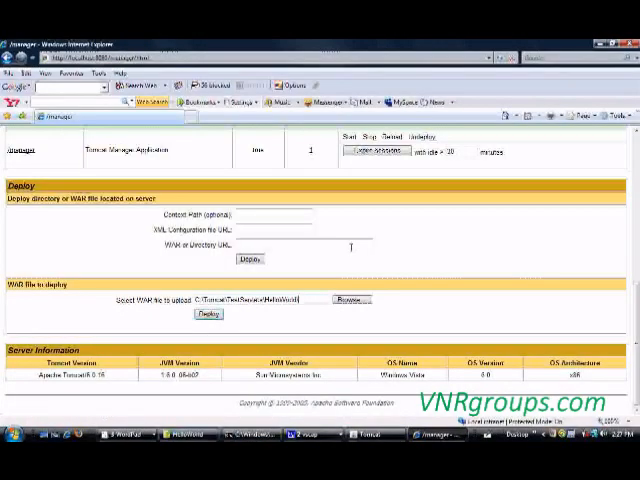
type("HelloWorld.wa")
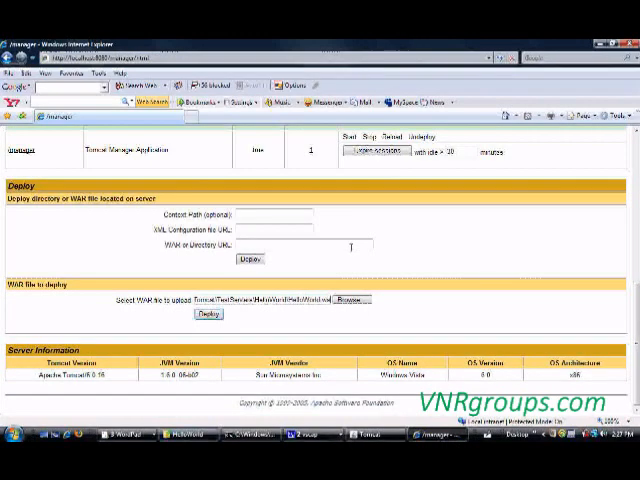
left_click(209, 314)
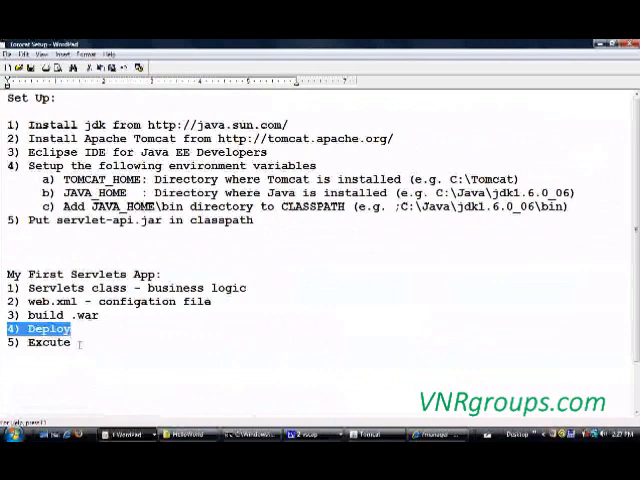
left_click(45, 342)
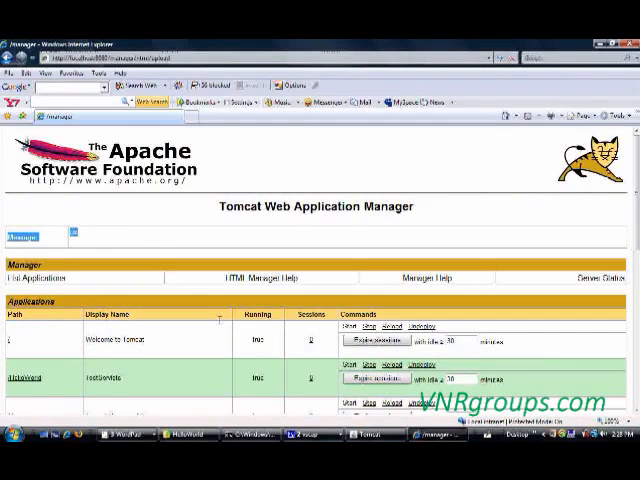
Verify /HelloWorld shows as running and open its application path
scroll("down", 3)
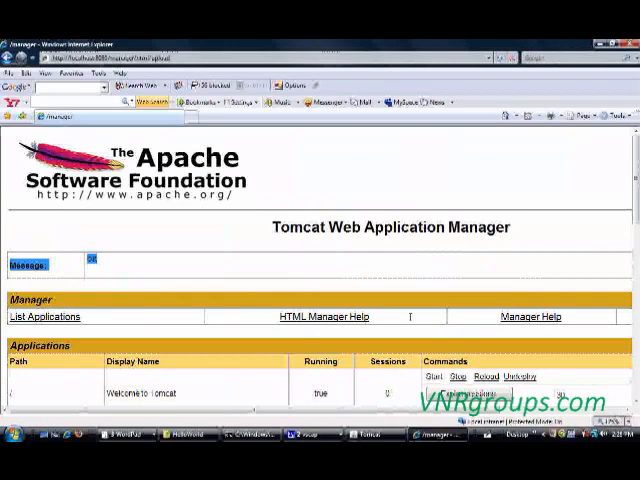
scroll("down", 3)
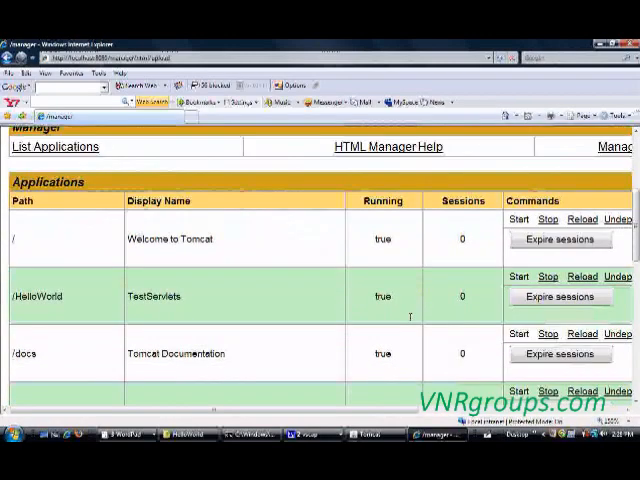
scroll("down", 3)
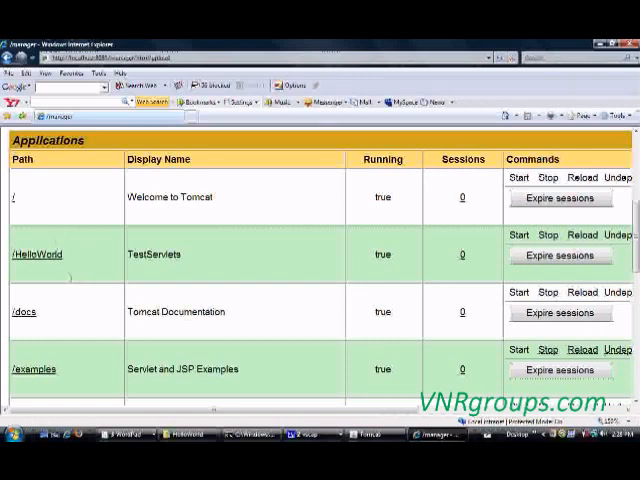
double_click(152, 254)
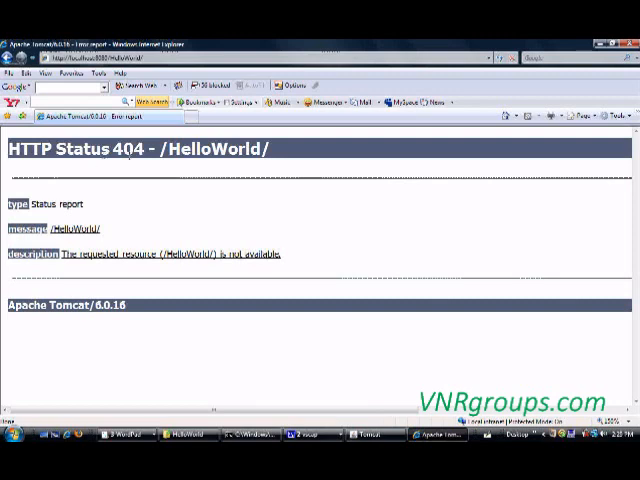
double_click(127, 149)
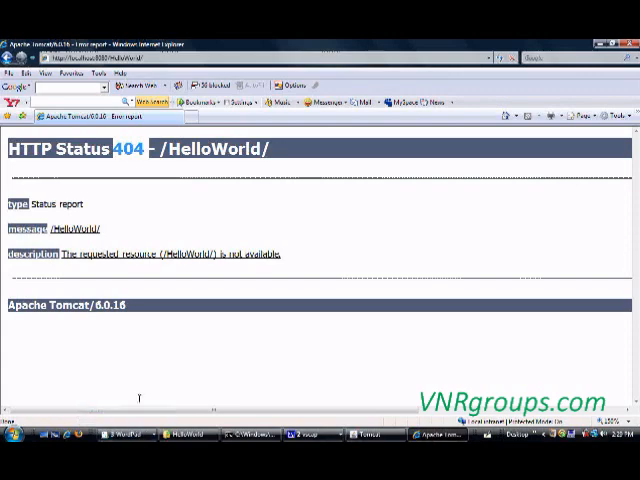
left_click(128, 432)
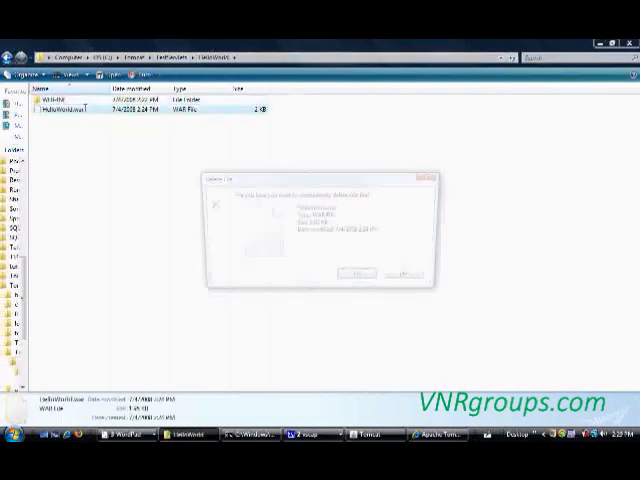
Confirm deleting the old HelloWorld.war from the project folder
left_click(355, 272)
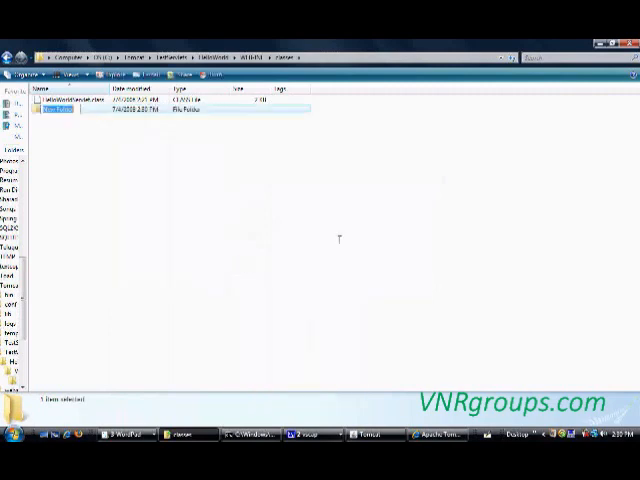
Navigate the com package folders down to servlets under WEB-INF\classes
double_click(60, 110)
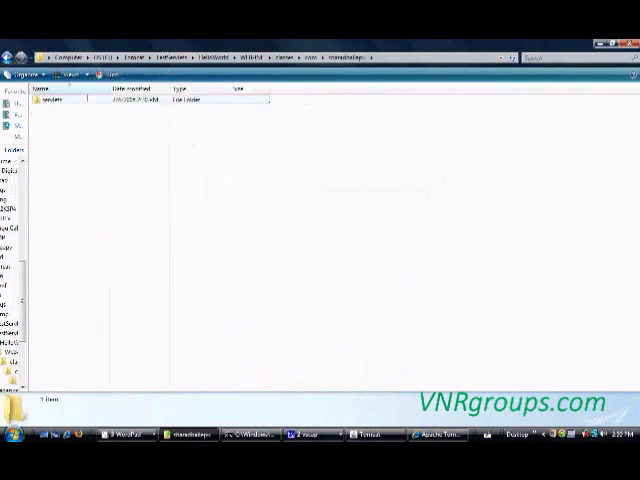
double_click(55, 100)
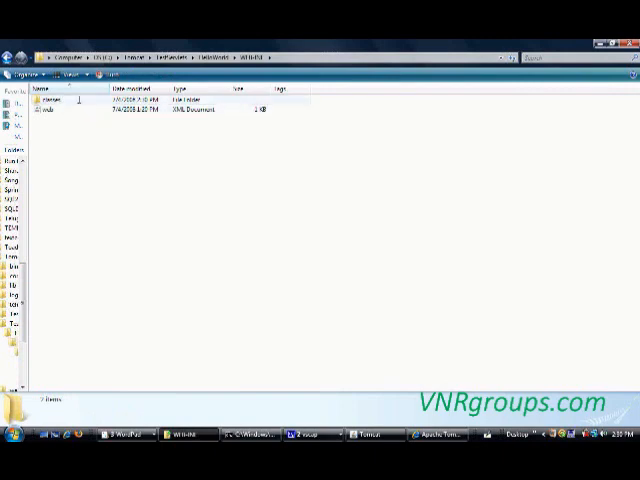
double_click(52, 100)
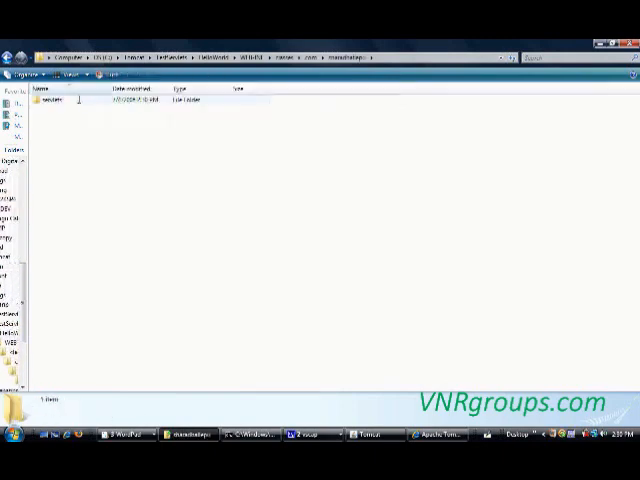
double_click(52, 100)
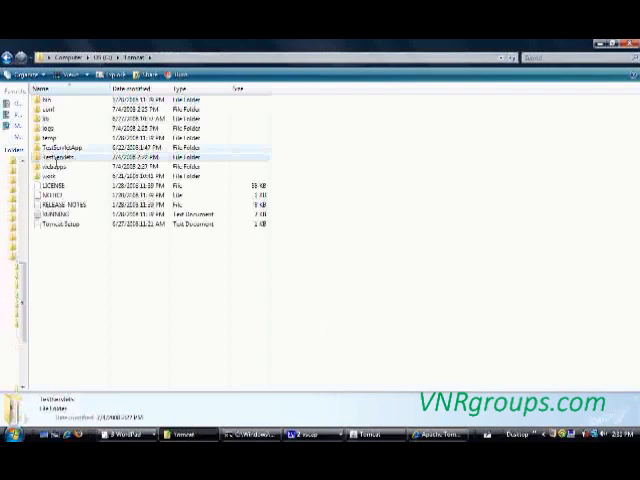
Delete HelloWorld.war from C:\Tomcat\webapps, then open the deployed HelloWorld folder
double_click(57, 133)
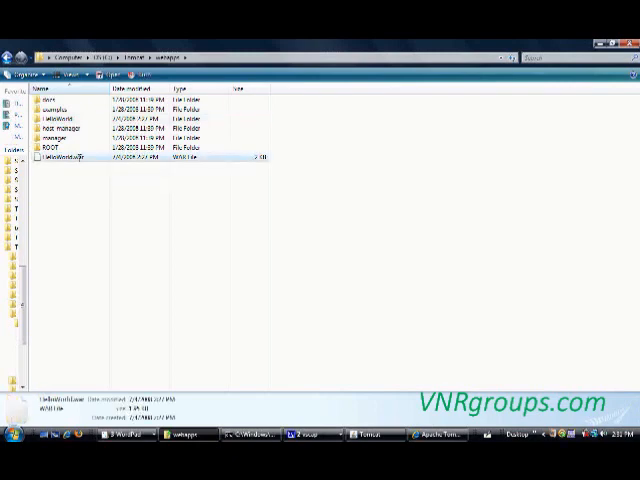
left_click(70, 157)
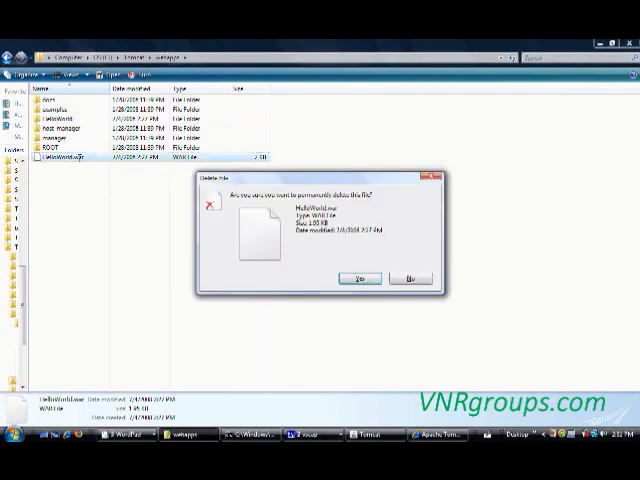
left_click(357, 277)
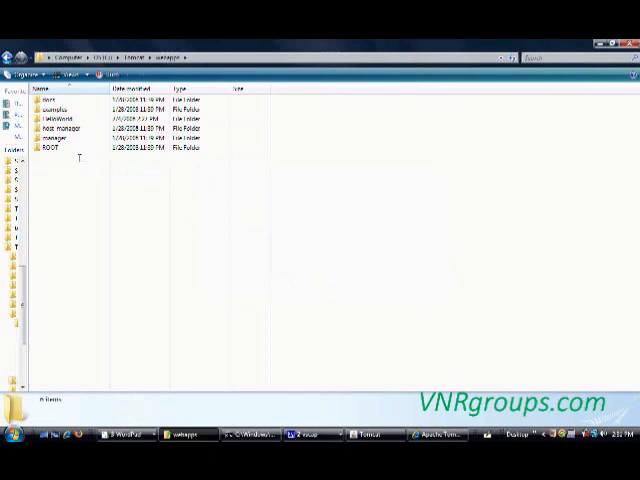
left_click(60, 119)
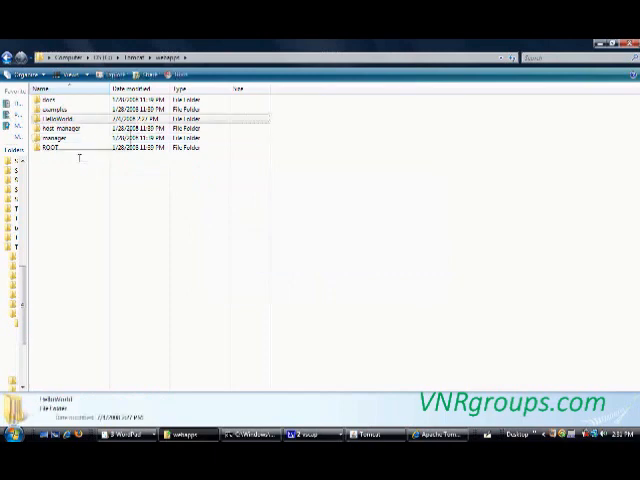
double_click(62, 112)
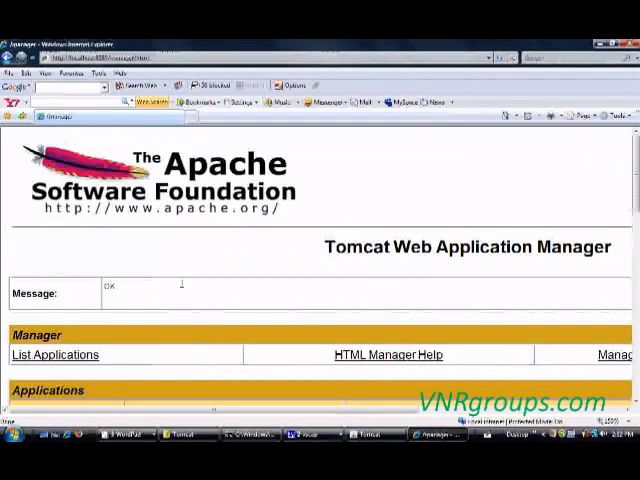
Scroll the Manager page and choose HelloWorld.war from TestServlets for upload
scroll("down", 3)
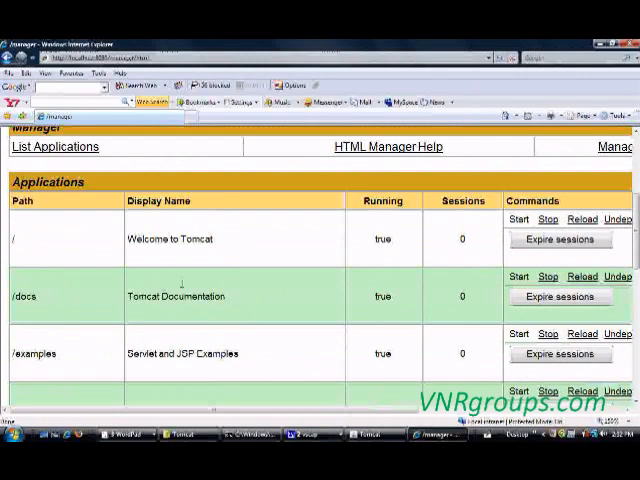
double_click(178, 296)
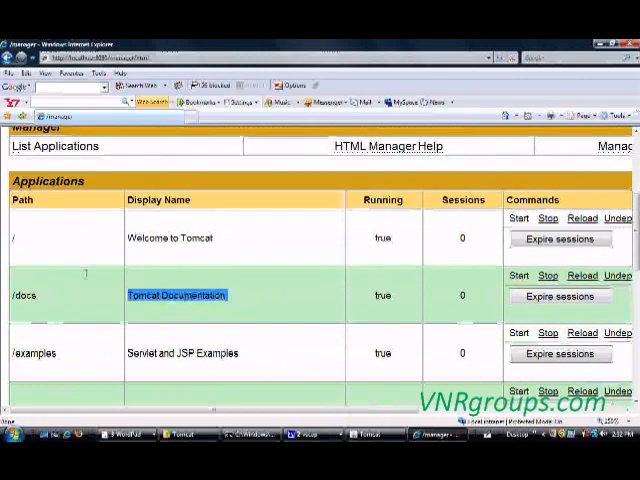
scroll("down", 3)
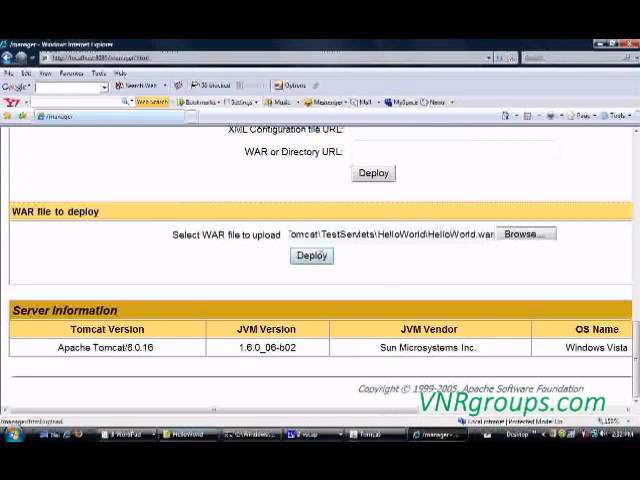
Deploy the rebuilt HelloWorld.war, find /HelloWorld in the Applications table, and open it
left_click(311, 256)
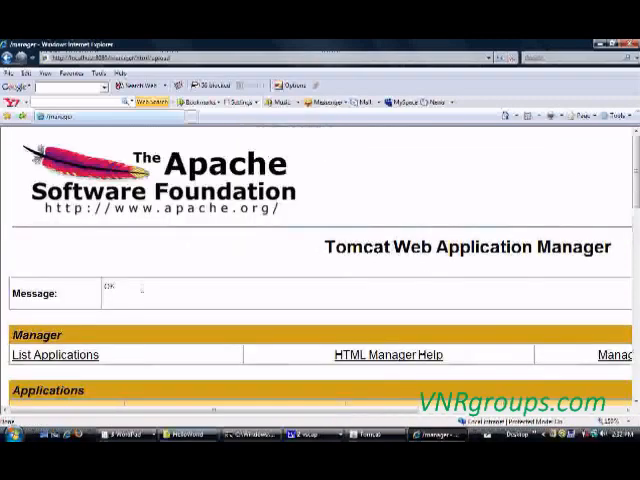
scroll("down", 3)
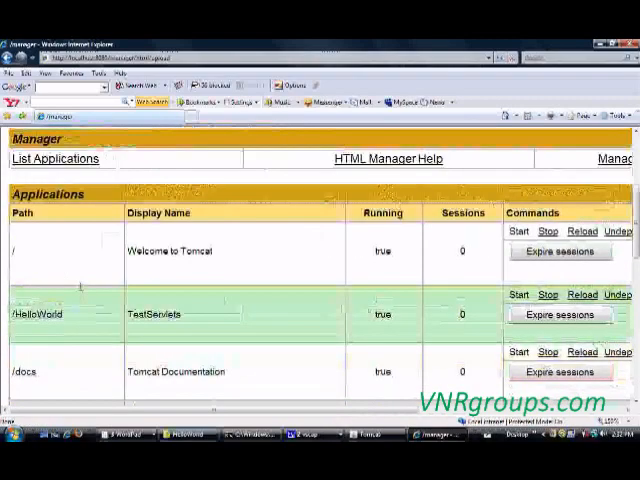
scroll("down", 3)
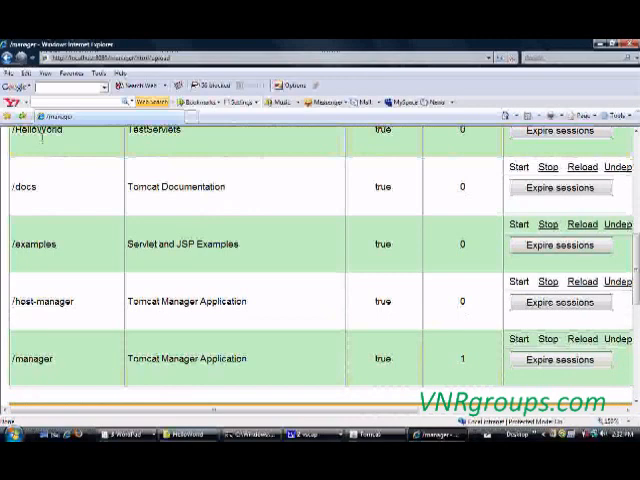
scroll("up", 3)
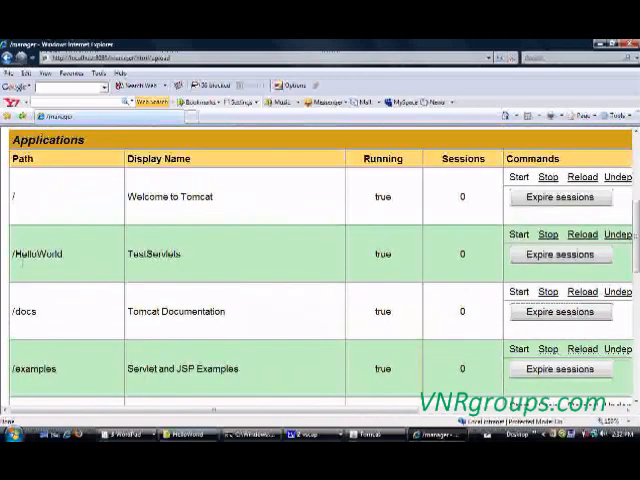
left_click(38, 253)
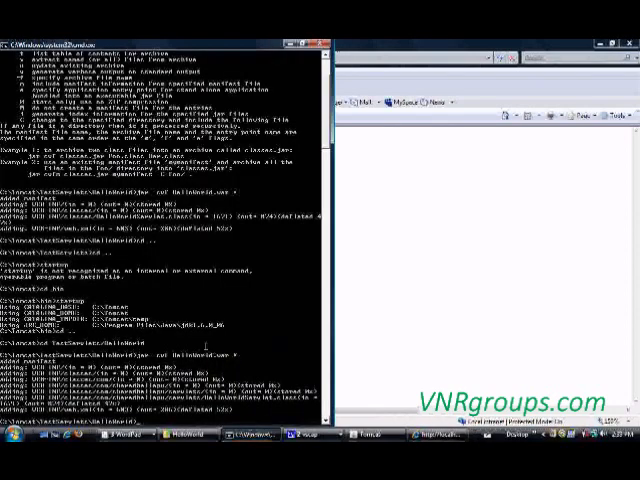
Scroll down the deployed HelloWorld application's page
scroll("down", 3)
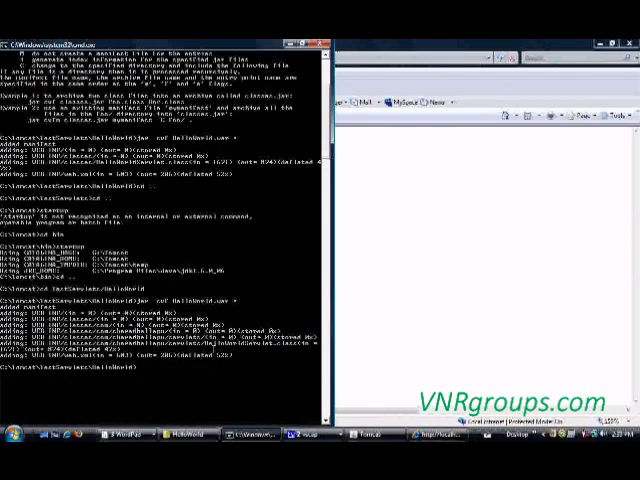